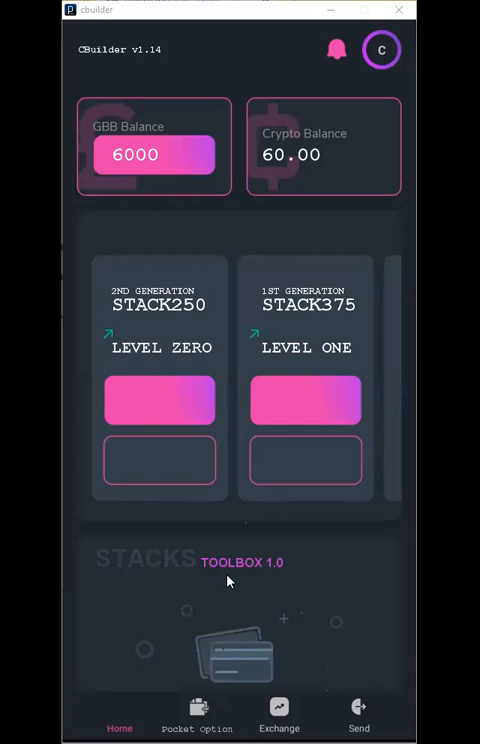
mouse_move(204, 538)
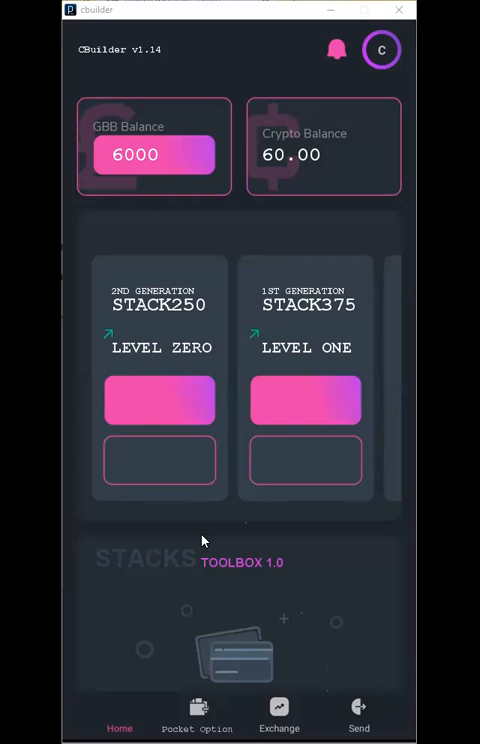
mouse_move(175, 307)
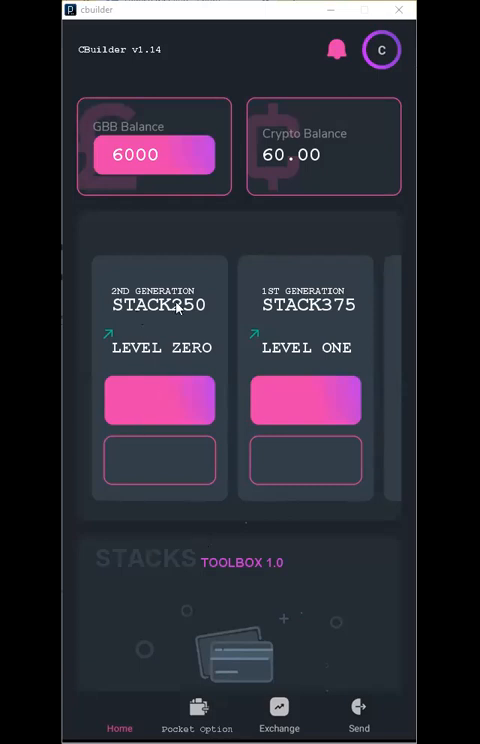
mouse_move(150, 317)
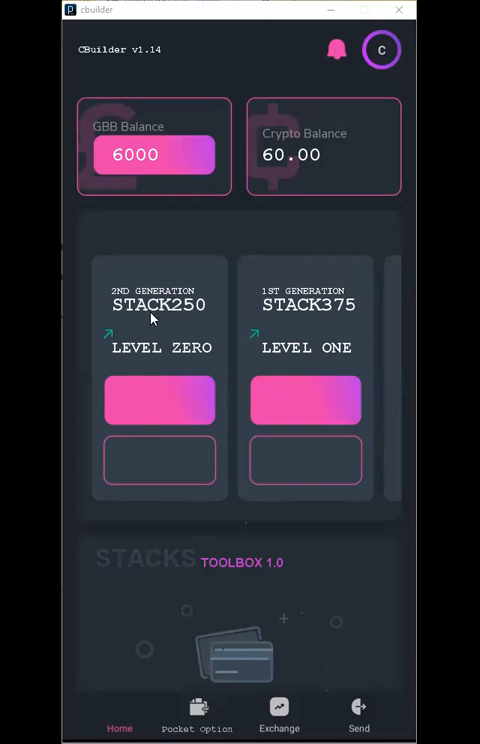
mouse_move(155, 325)
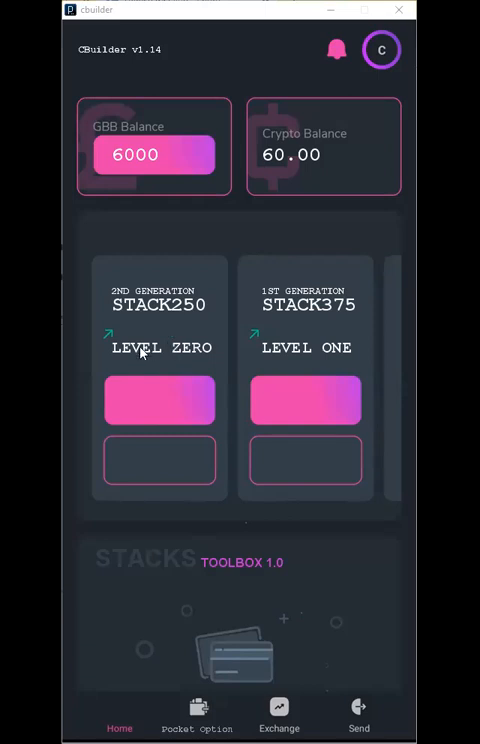
mouse_move(293, 322)
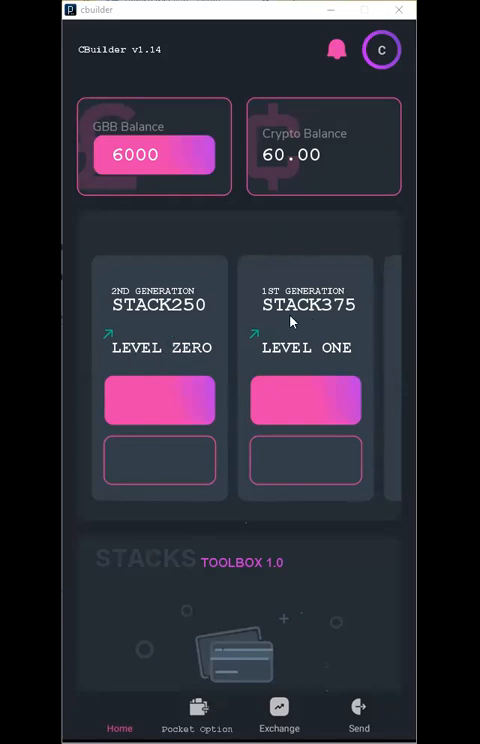
mouse_move(296, 337)
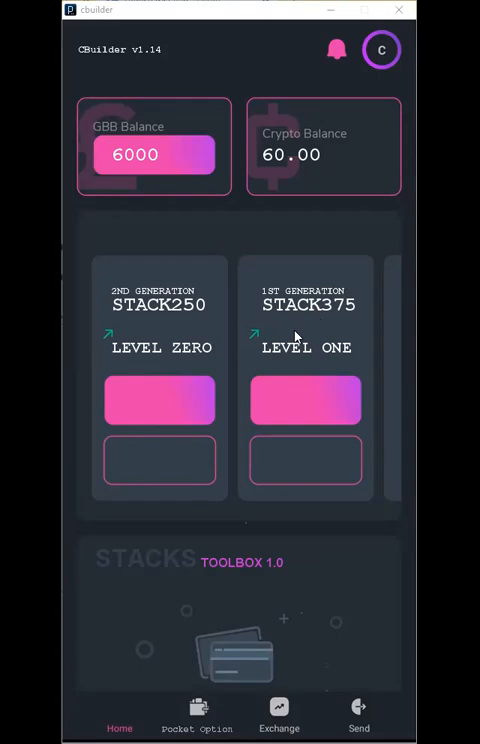
mouse_move(315, 356)
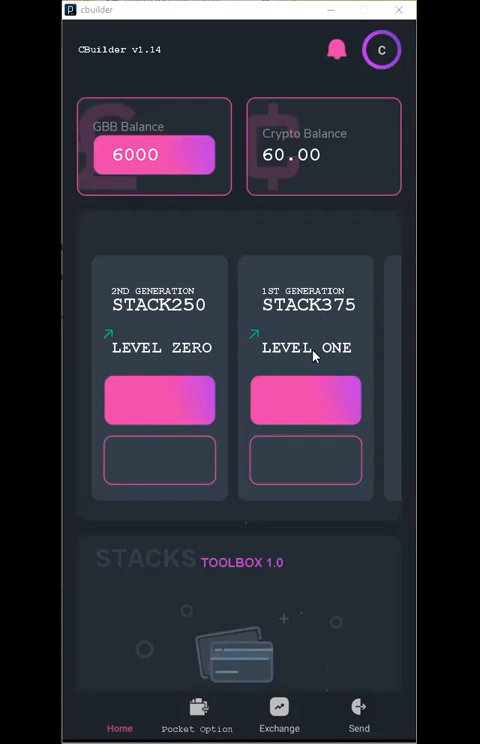
mouse_move(263, 330)
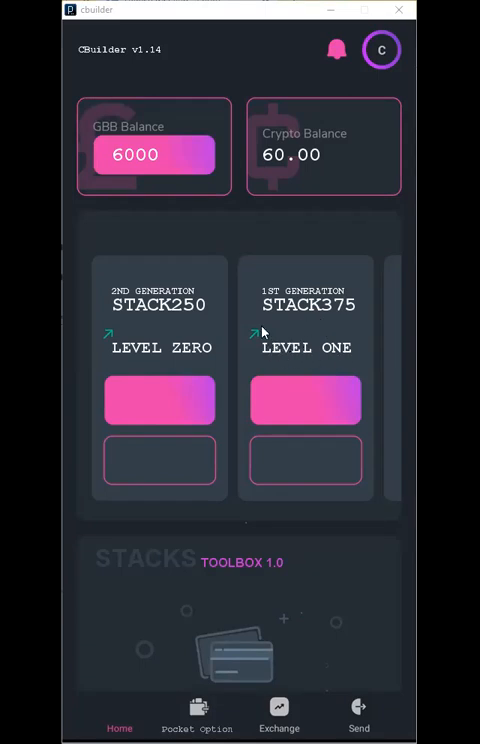
mouse_move(291, 364)
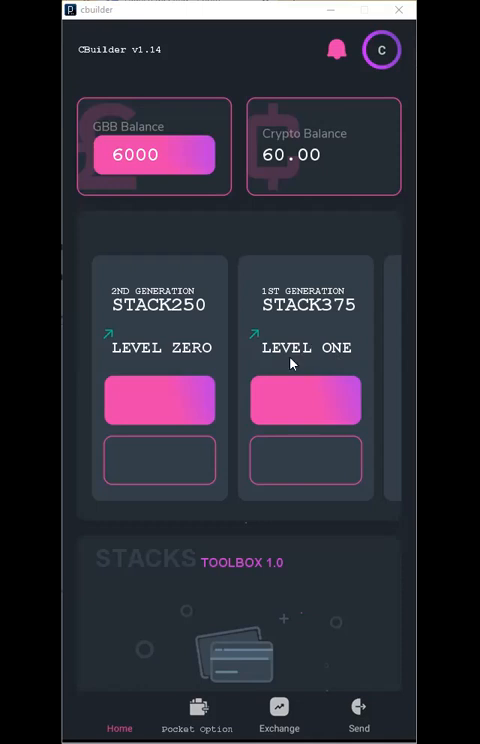
mouse_move(269, 367)
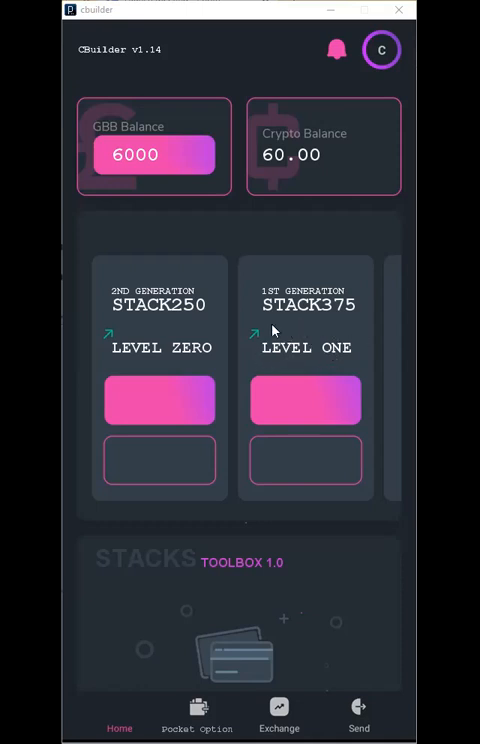
mouse_move(322, 316)
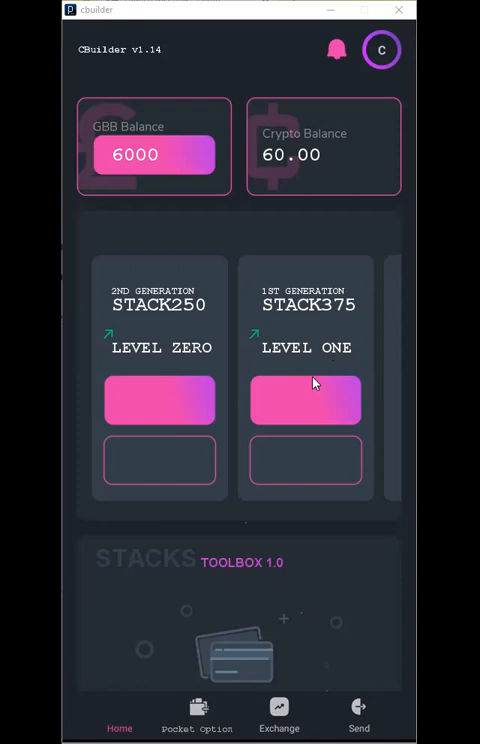
mouse_move(246, 467)
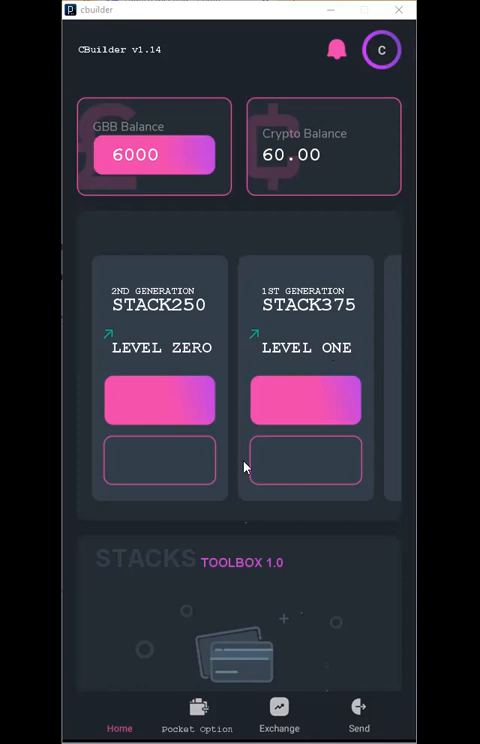
mouse_move(235, 563)
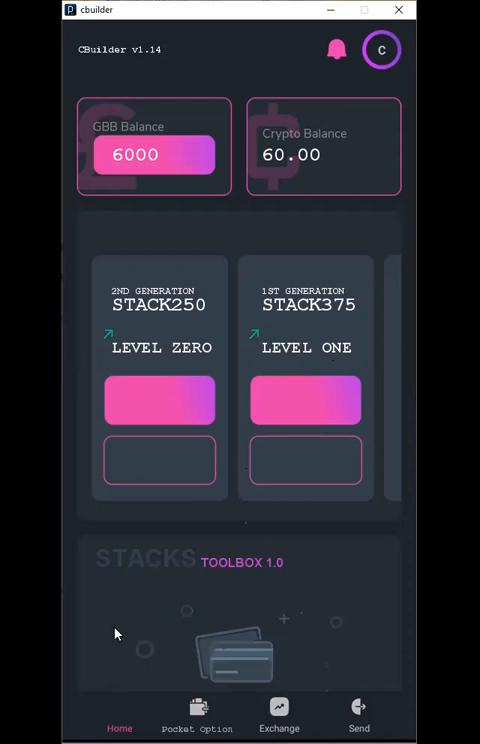
mouse_move(145, 666)
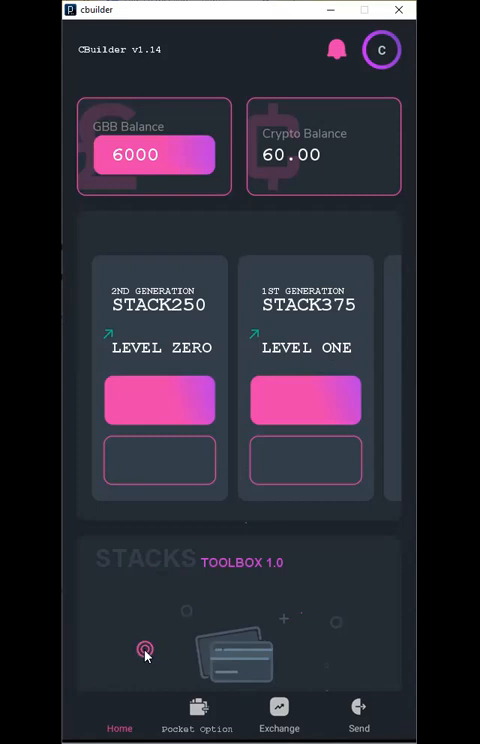
mouse_move(140, 647)
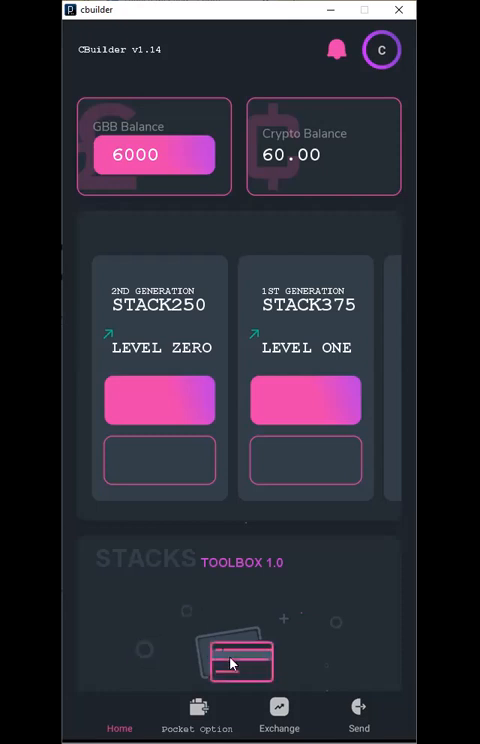
mouse_move(233, 670)
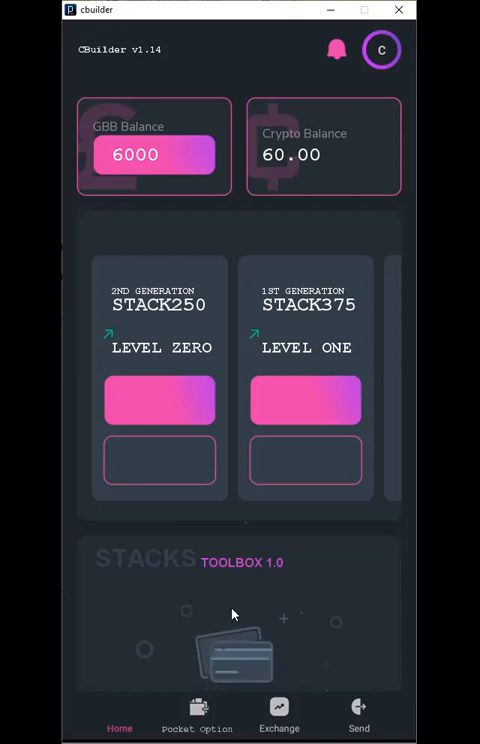
mouse_move(285, 632)
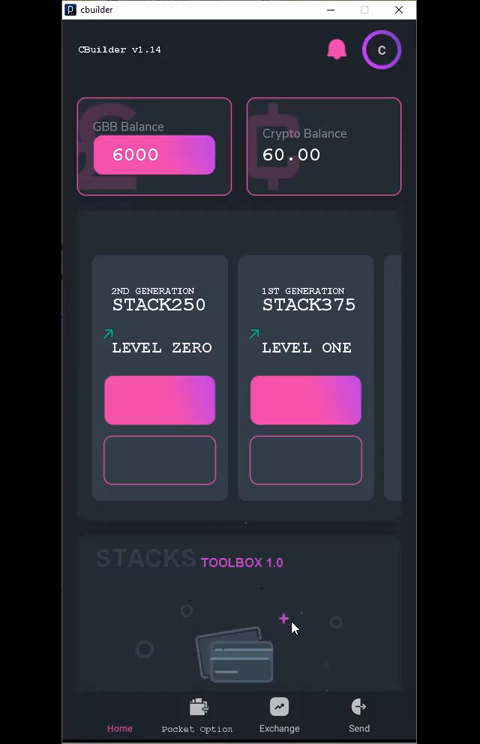
mouse_move(333, 625)
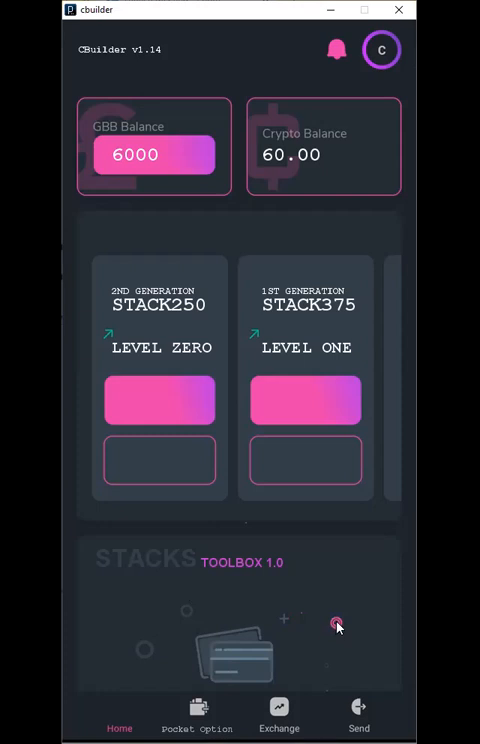
mouse_move(336, 628)
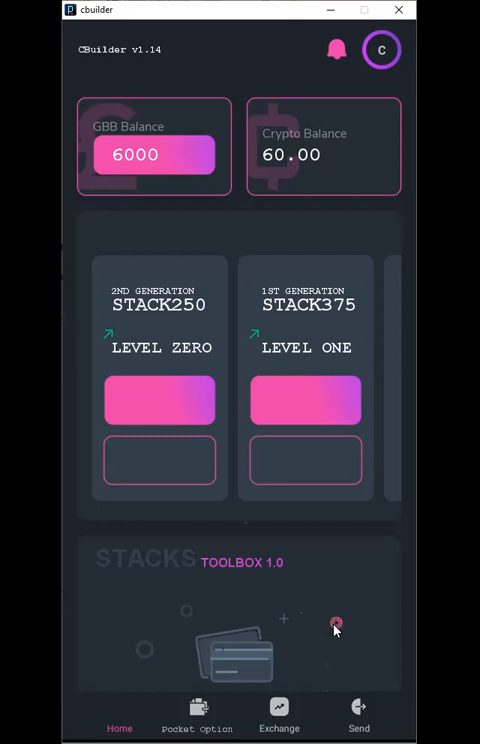
mouse_move(203, 541)
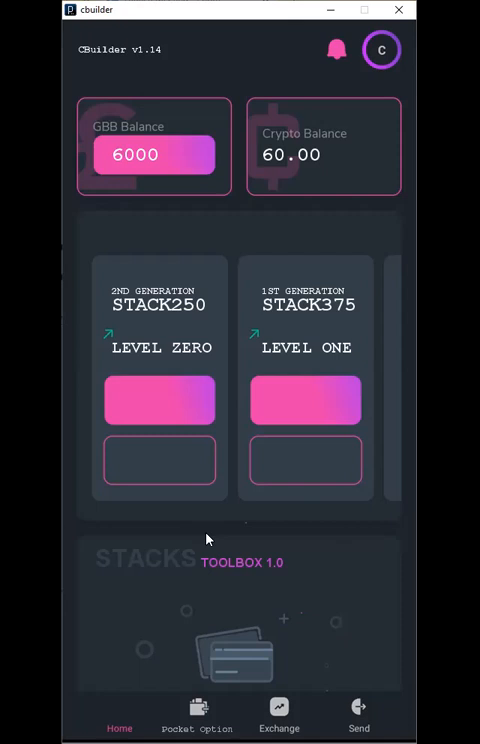
mouse_move(155, 607)
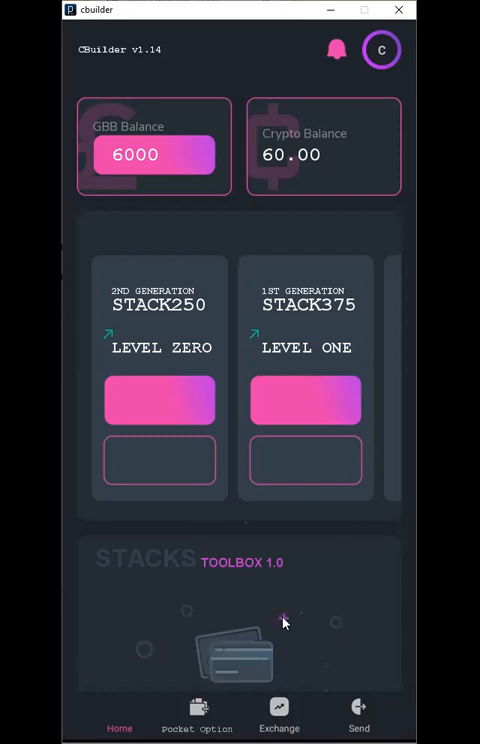
mouse_move(303, 599)
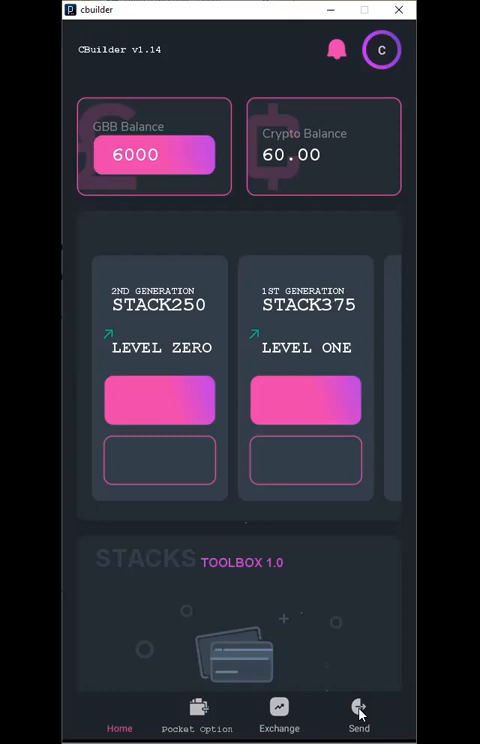
mouse_move(170, 500)
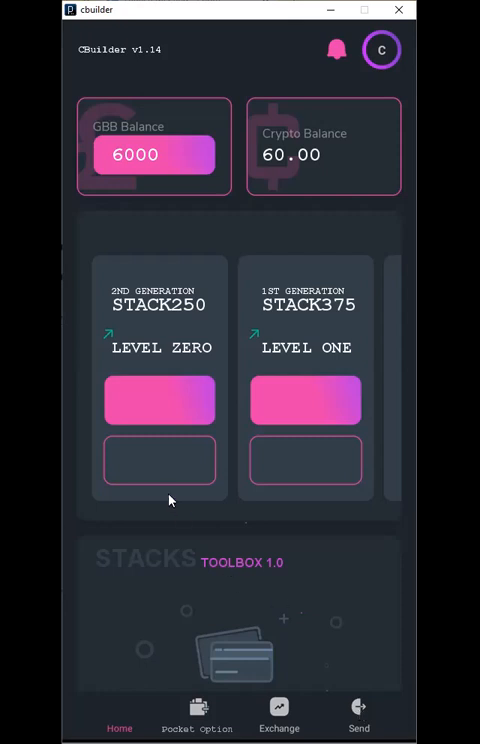
mouse_move(170, 485)
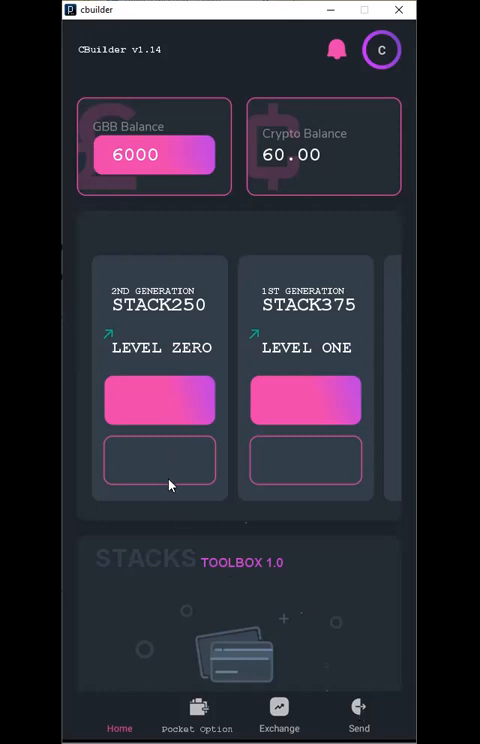
mouse_move(242, 514)
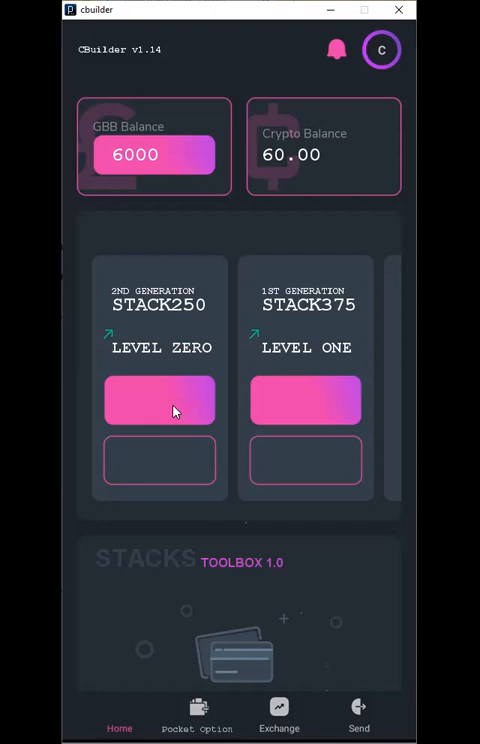
mouse_move(184, 205)
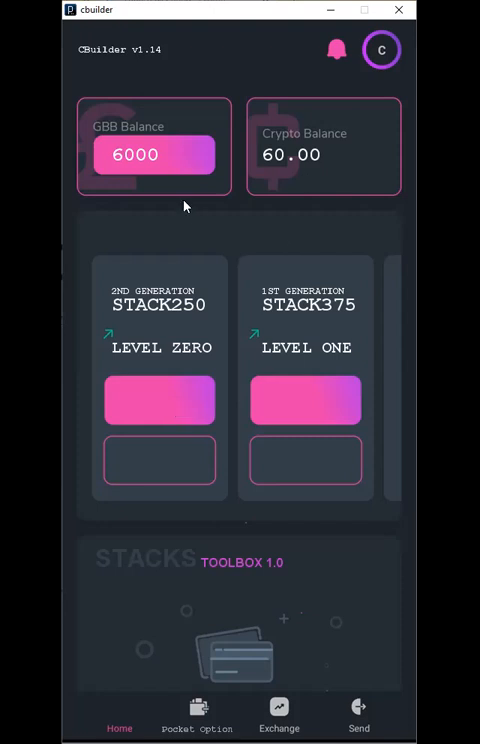
mouse_move(255, 230)
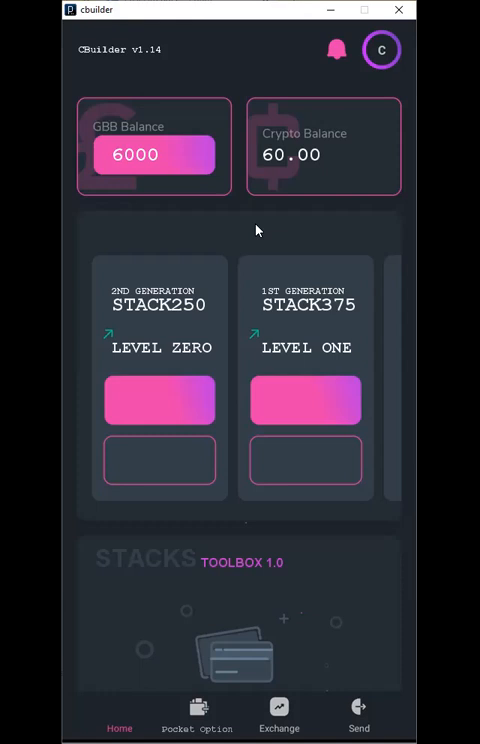
mouse_move(221, 567)
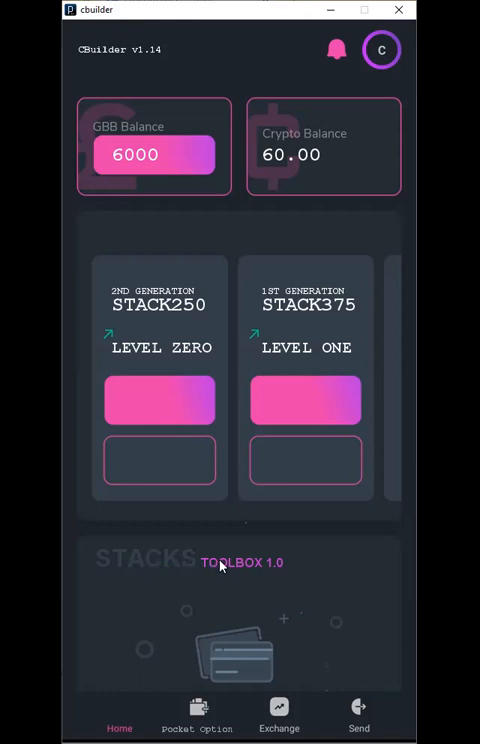
mouse_move(166, 584)
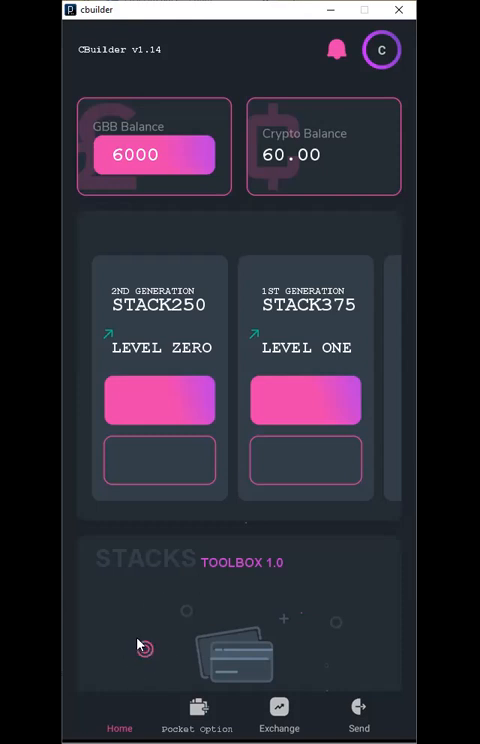
mouse_move(240, 658)
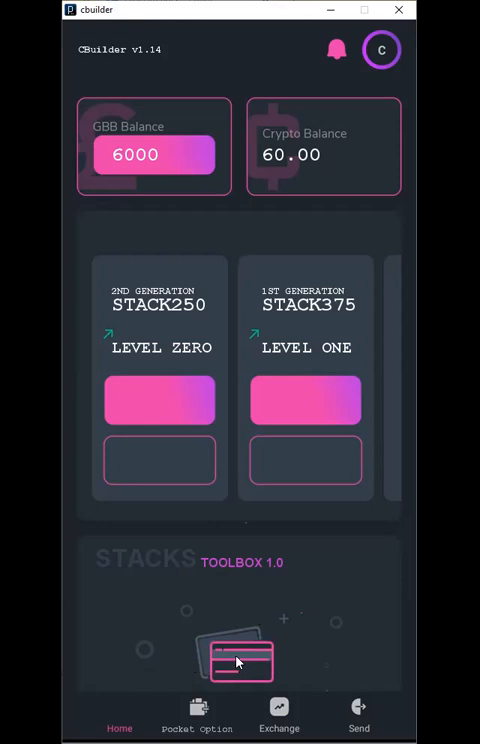
mouse_move(327, 653)
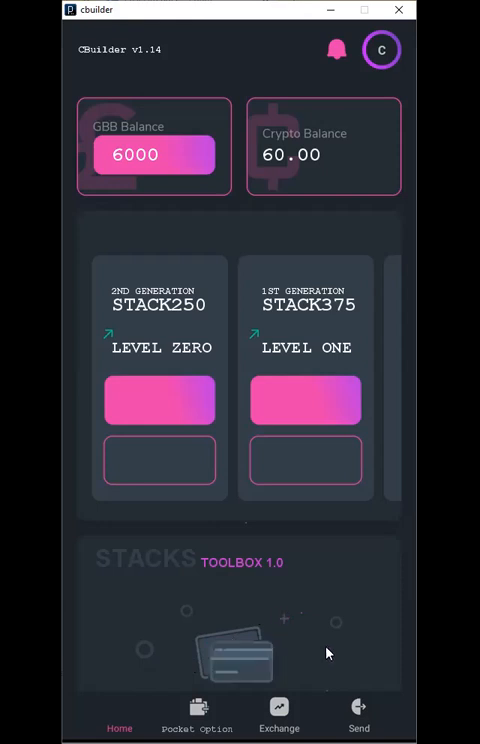
mouse_move(335, 631)
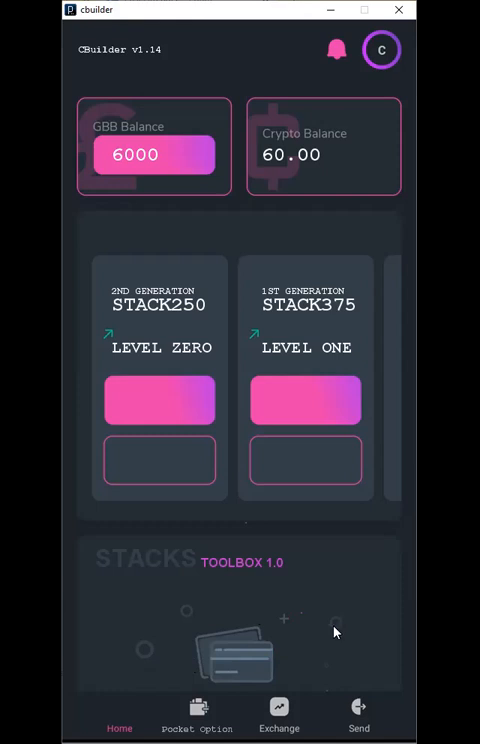